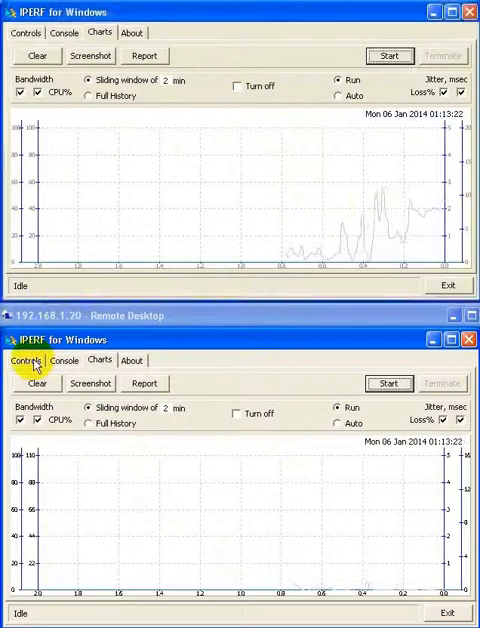
# Start the remote server listening on TCP port 5001 and launch the 10-thread client test at 192.168.1.20
pyautogui.click(25, 361)
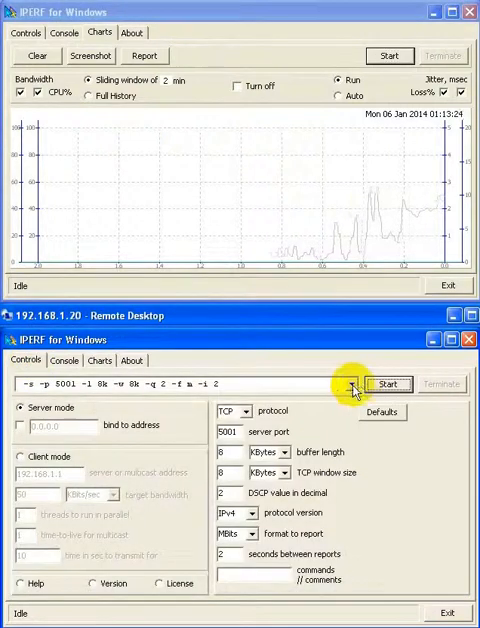
pyautogui.click(389, 383)
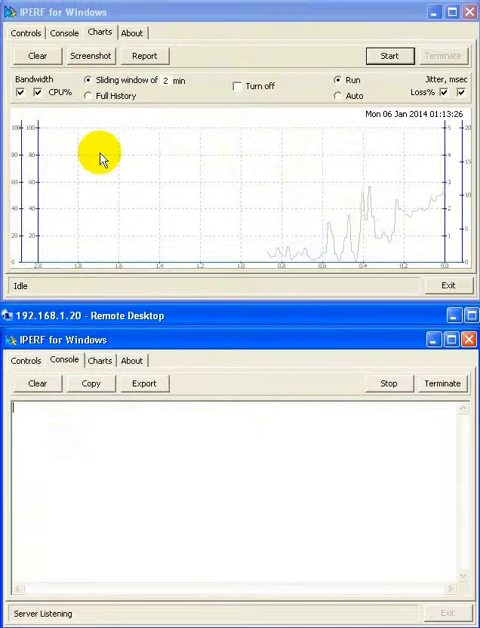
pyautogui.click(388, 383)
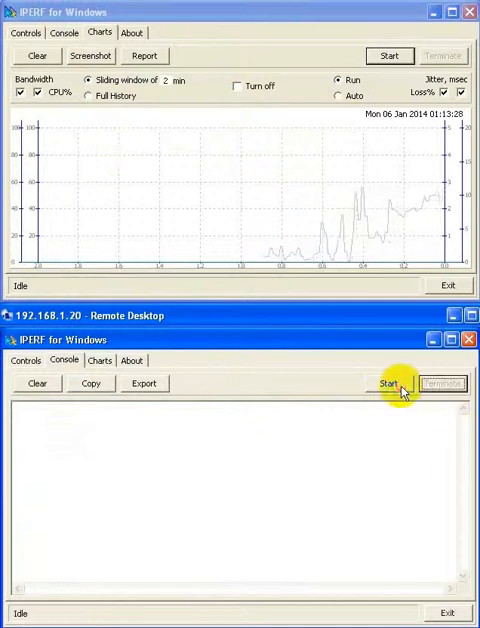
pyautogui.click(388, 383)
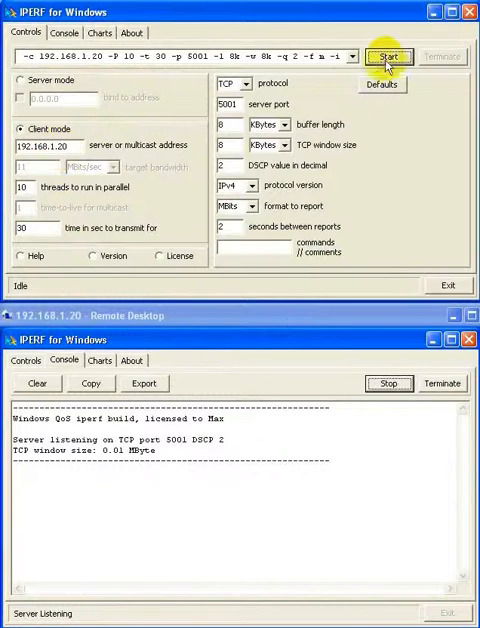
pyautogui.click(390, 56)
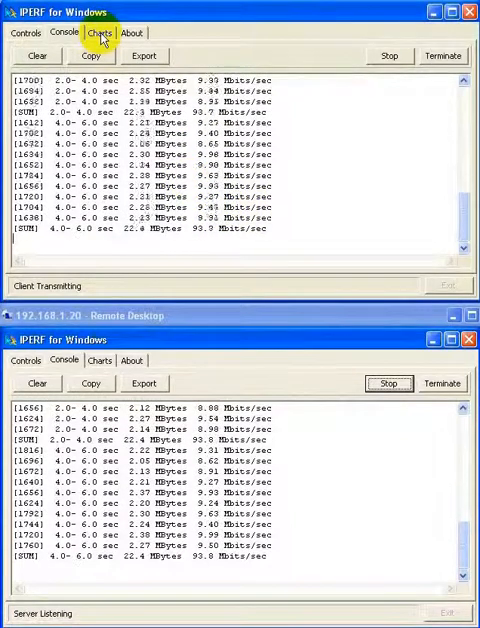
# Show the running TCP test as live charts plotting bandwidth near 93 Mbits/sec
pyautogui.click(98, 32)
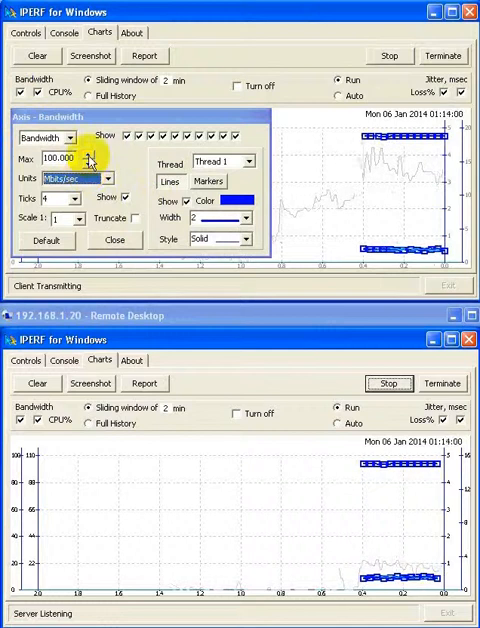
# Close the Axis - Bandwidth settings and return the remote window to its Controls settings
pyautogui.click(89, 163)
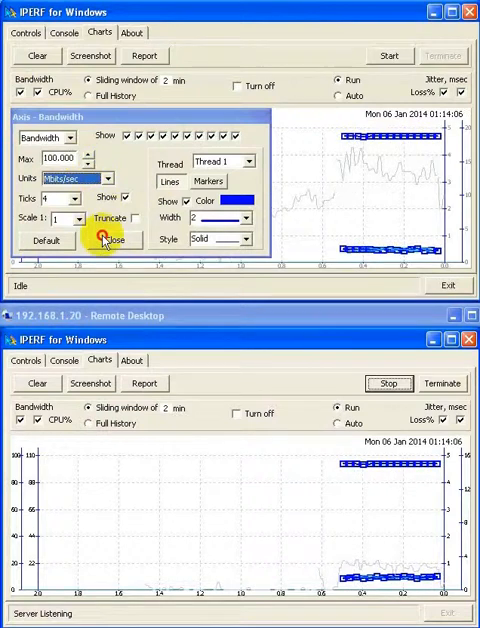
pyautogui.click(113, 240)
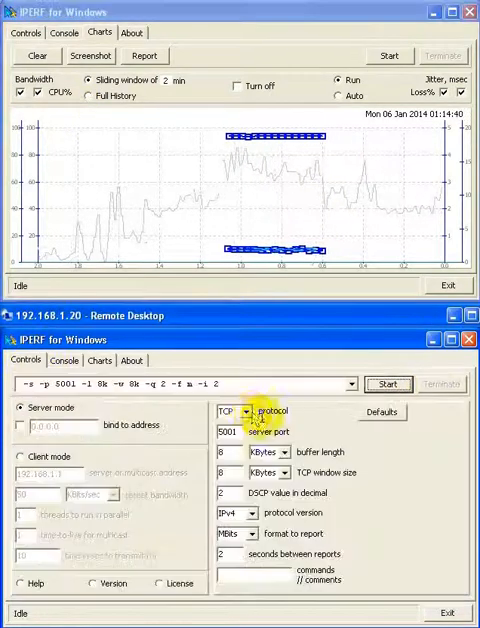
# Switch the server to UDP and start the UDP test on port 5001 charting live in both windows
pyautogui.click(230, 411)
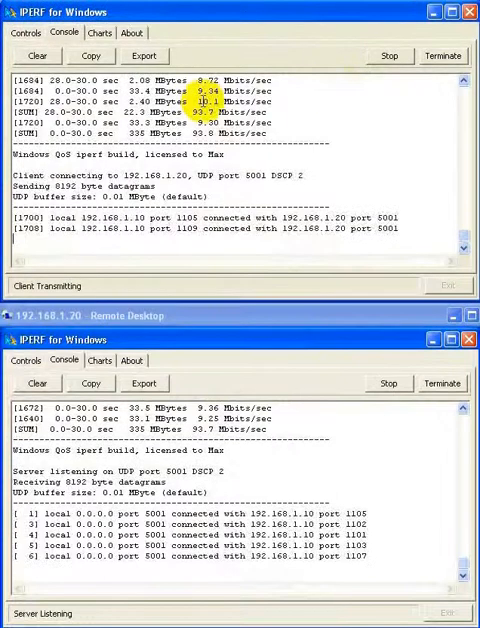
pyautogui.click(99, 360)
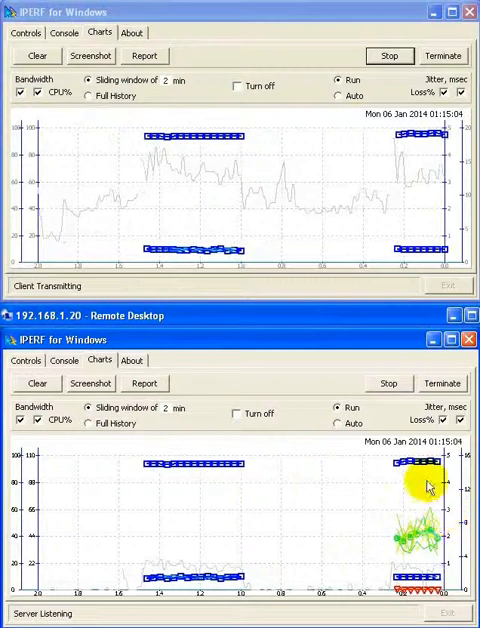
# Set a new line width for the summed jitter trace in the server's Axis - Jitter settings and close them
pyautogui.click(448, 419)
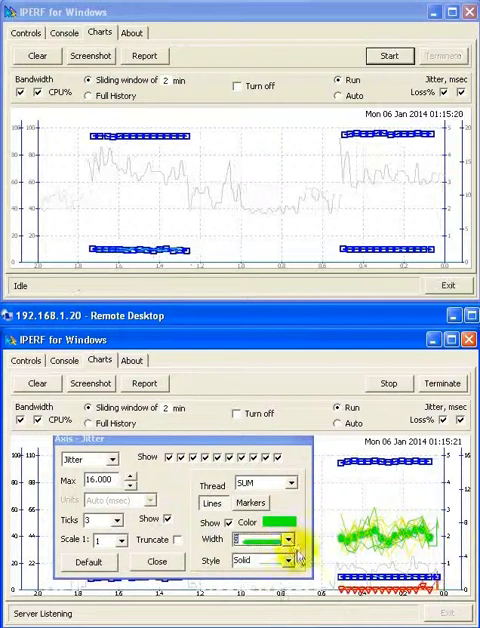
pyautogui.click(288, 561)
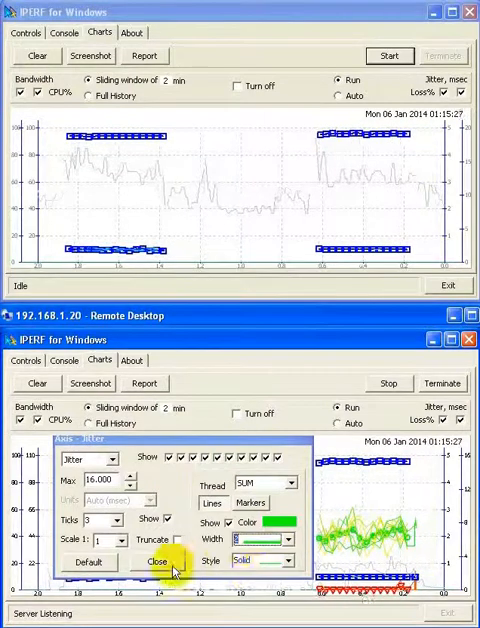
pyautogui.click(156, 561)
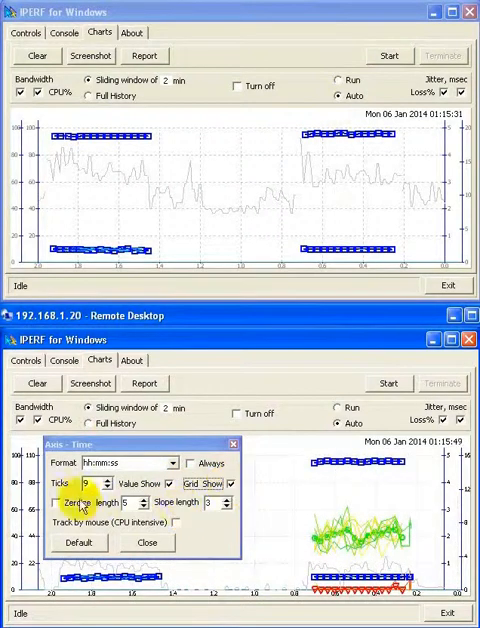
# Toggle Zeroize gap-filling on and off in the Axis - Time settings, leaving it off, and close them
pyautogui.click(60, 502)
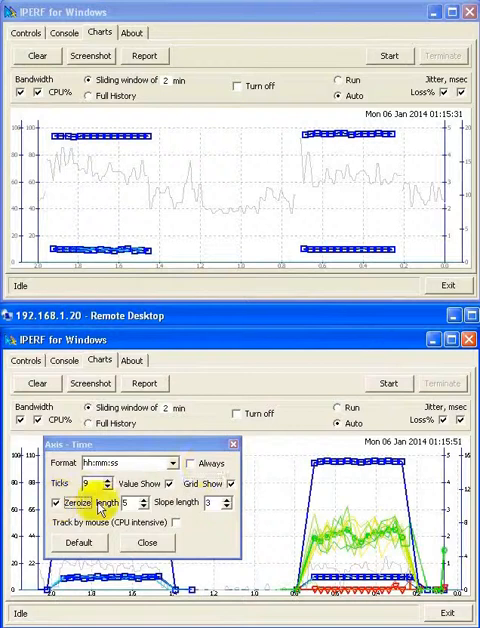
pyautogui.click(54, 502)
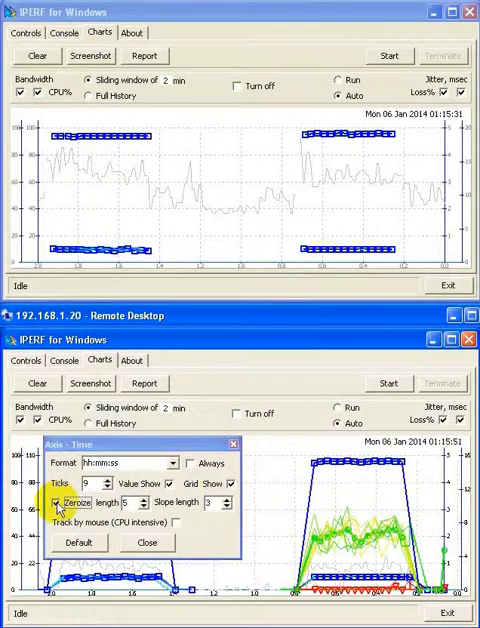
pyautogui.click(56, 503)
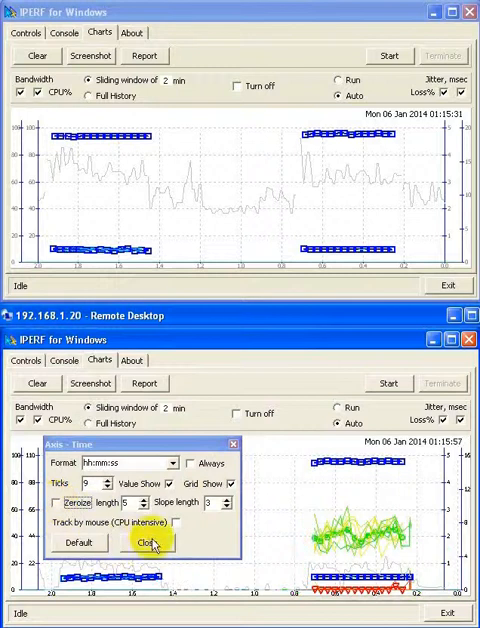
pyautogui.click(146, 542)
pyautogui.write('10')
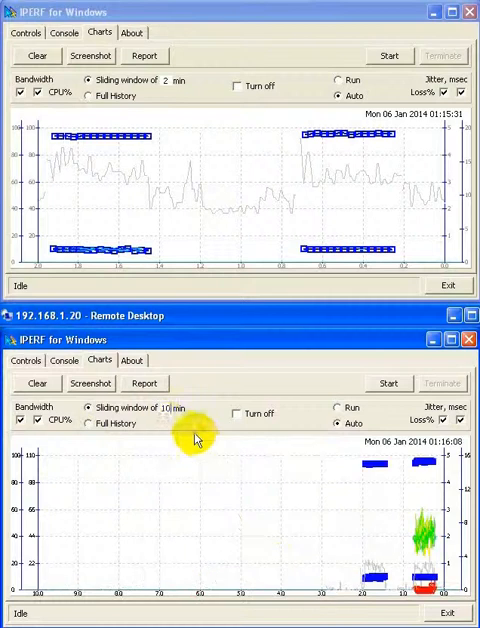
pyautogui.moveTo(168, 423)
pyautogui.write('2')
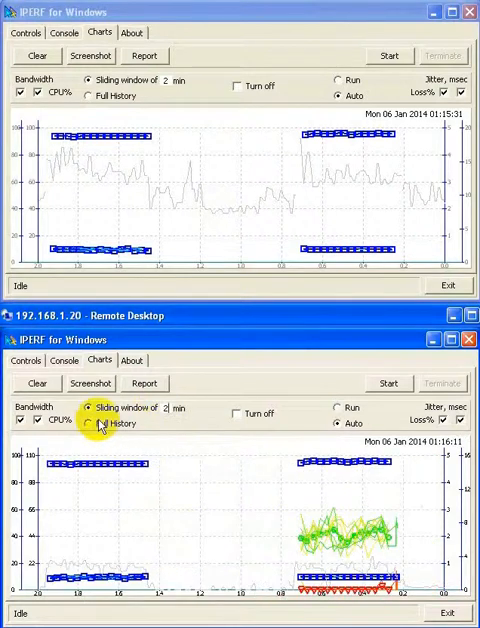
# Select Full History so the server chart shows the complete test history with clock-time labels
pyautogui.click(88, 423)
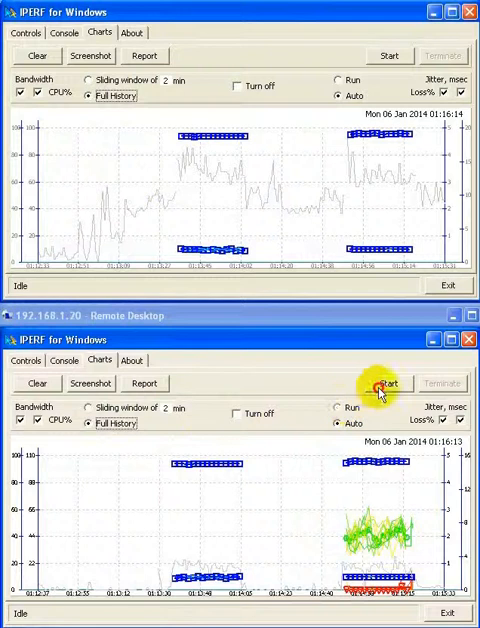
# Restart the server listening and put the client back in Run mode to begin a third test
pyautogui.click(389, 383)
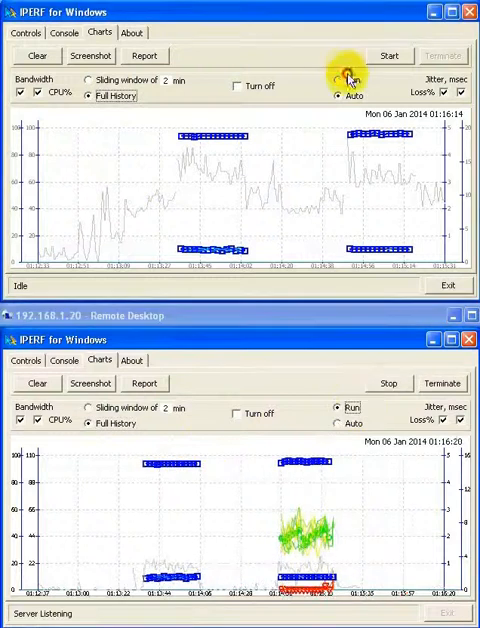
pyautogui.click(389, 55)
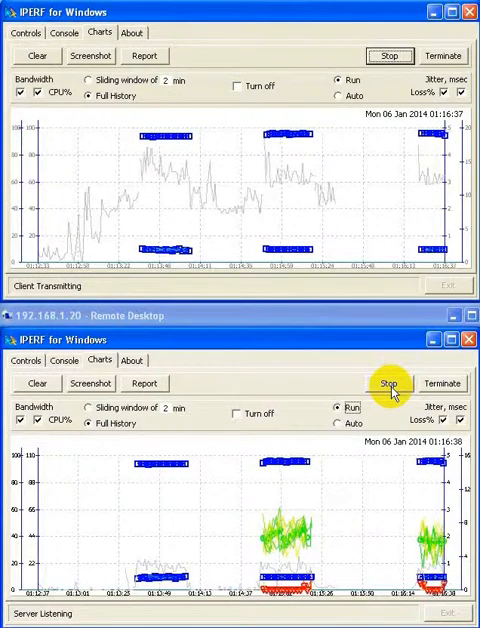
# Save a screenshot and report of the client chart, then jump from a server bandwidth marker to its UDP console results
pyautogui.click(389, 55)
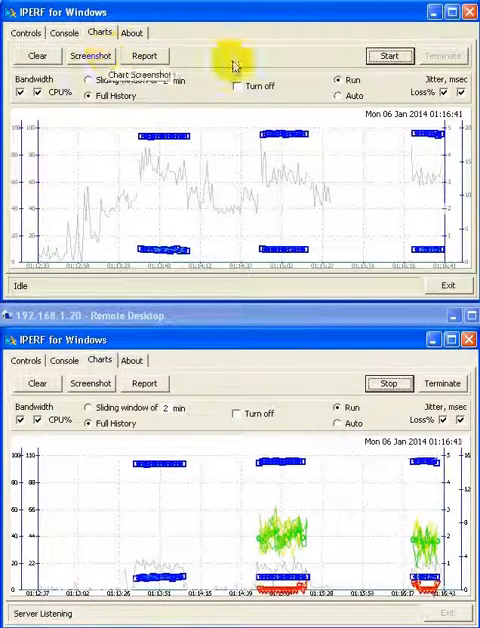
pyautogui.click(90, 55)
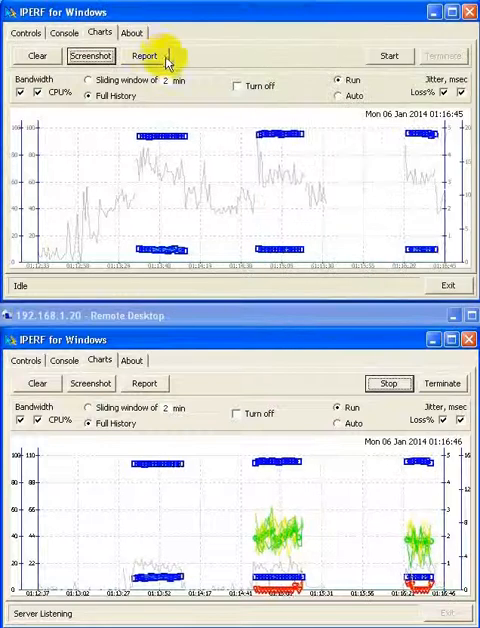
pyautogui.click(143, 55)
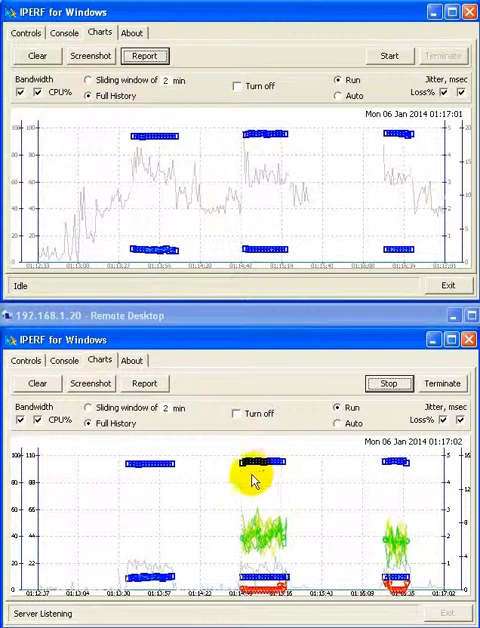
pyautogui.click(63, 360)
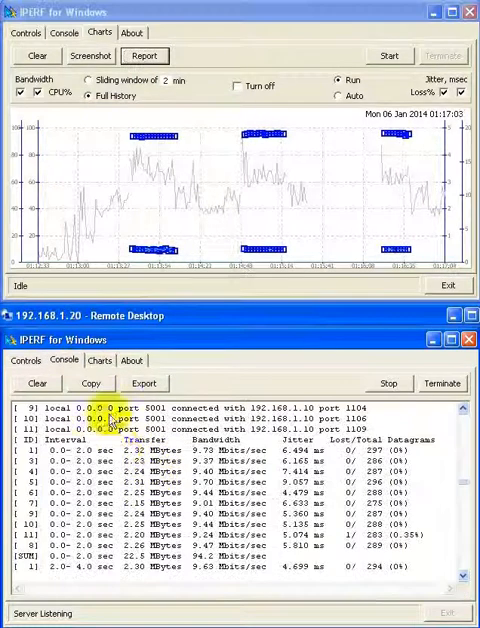